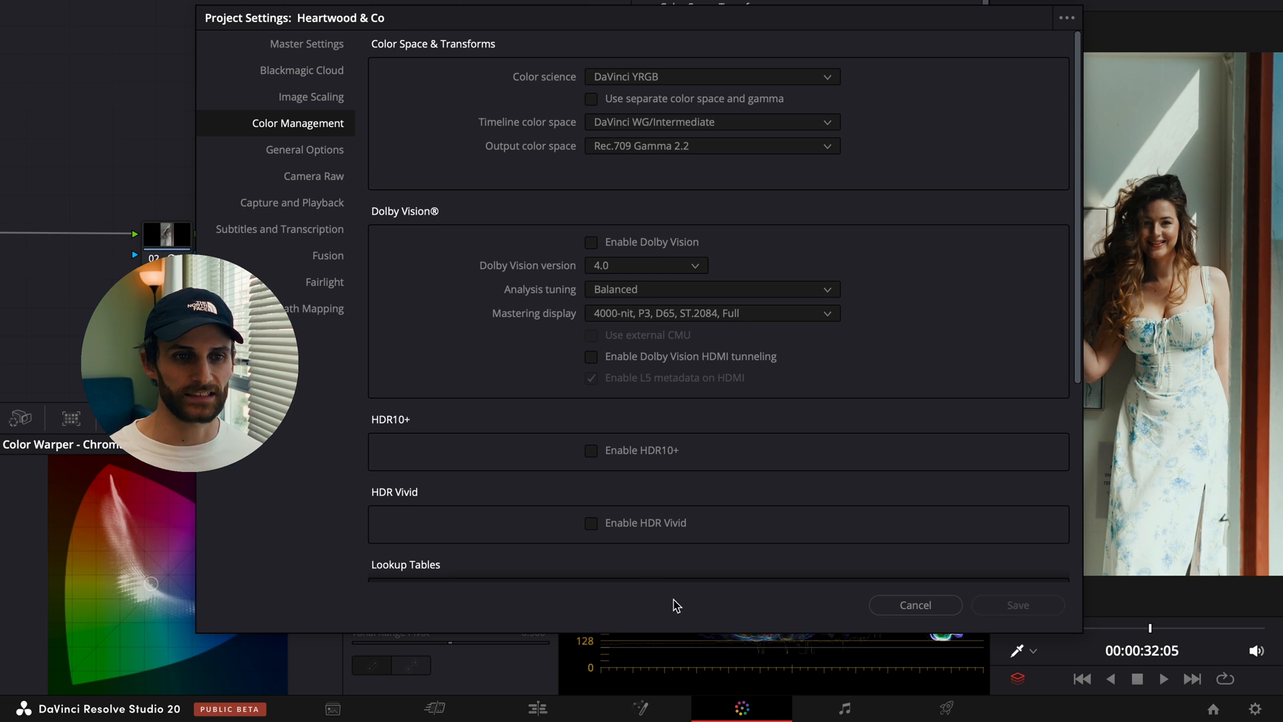
{"action": "mouse_move", "coordinate": [504, 127]}
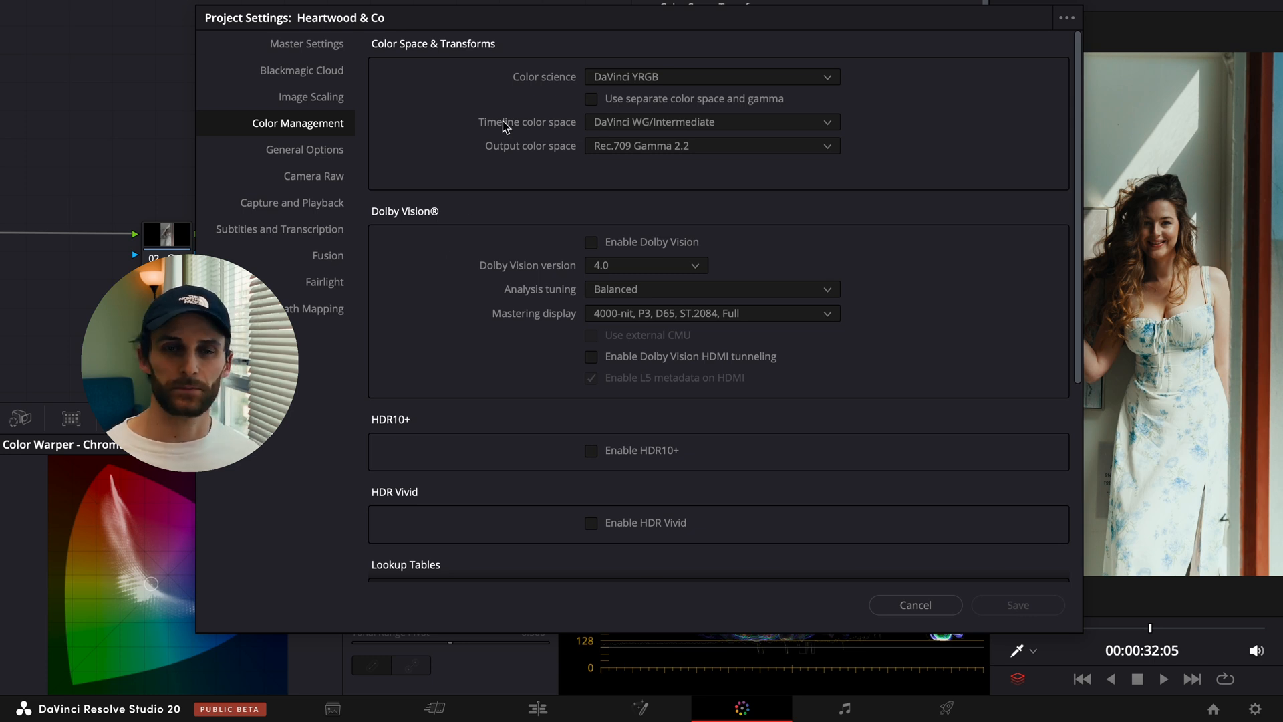
{"action": "mouse_move", "coordinate": [498, 155]}
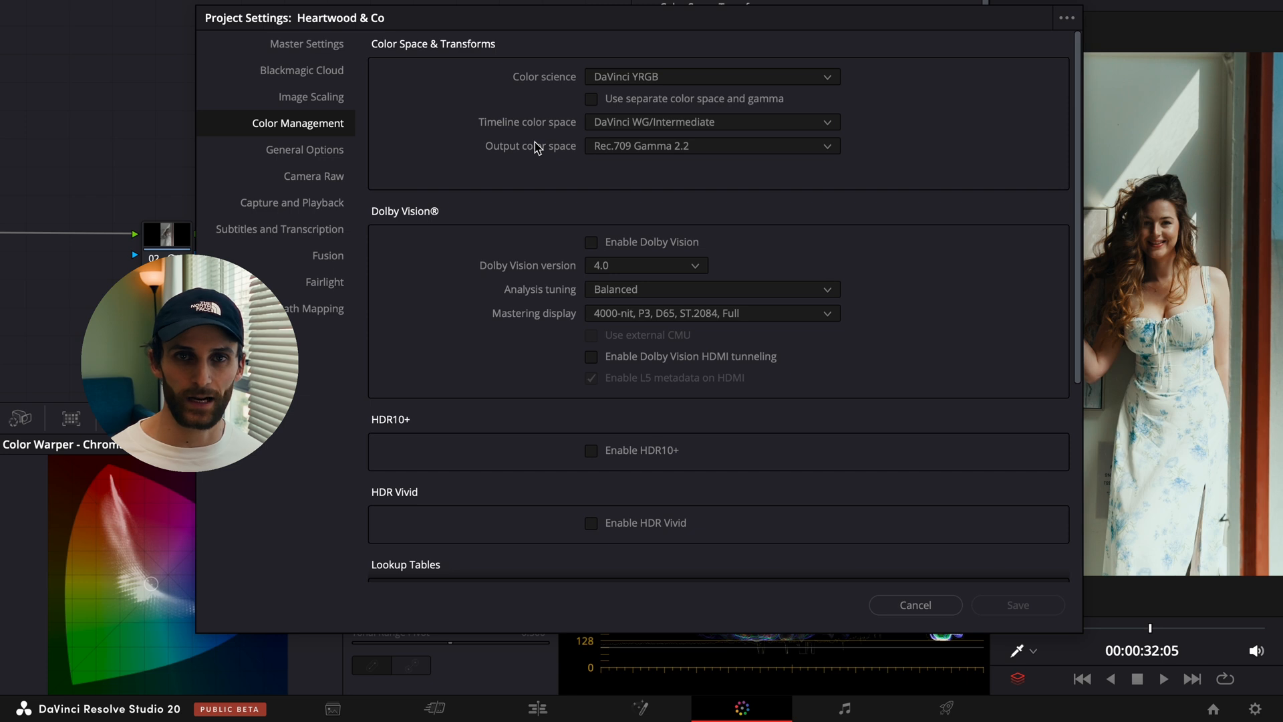
{"action": "mouse_move", "coordinate": [584, 200]}
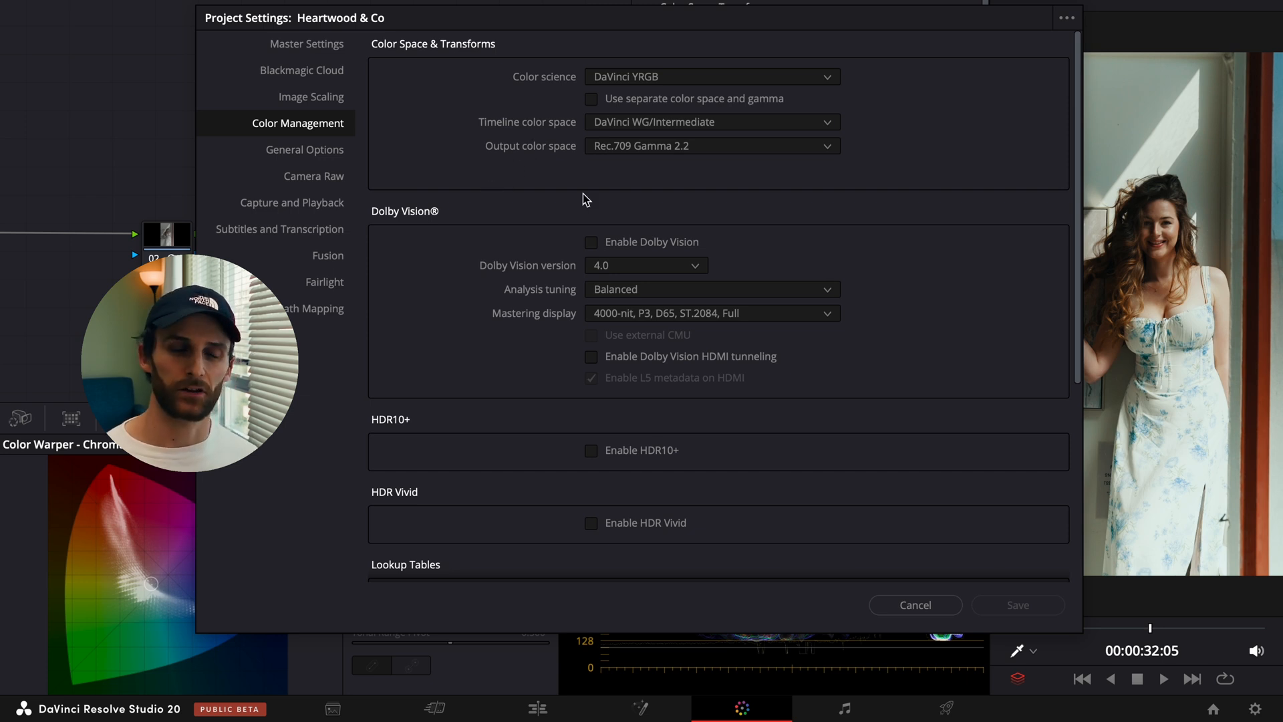
{"action": "mouse_move", "coordinate": [691, 163]}
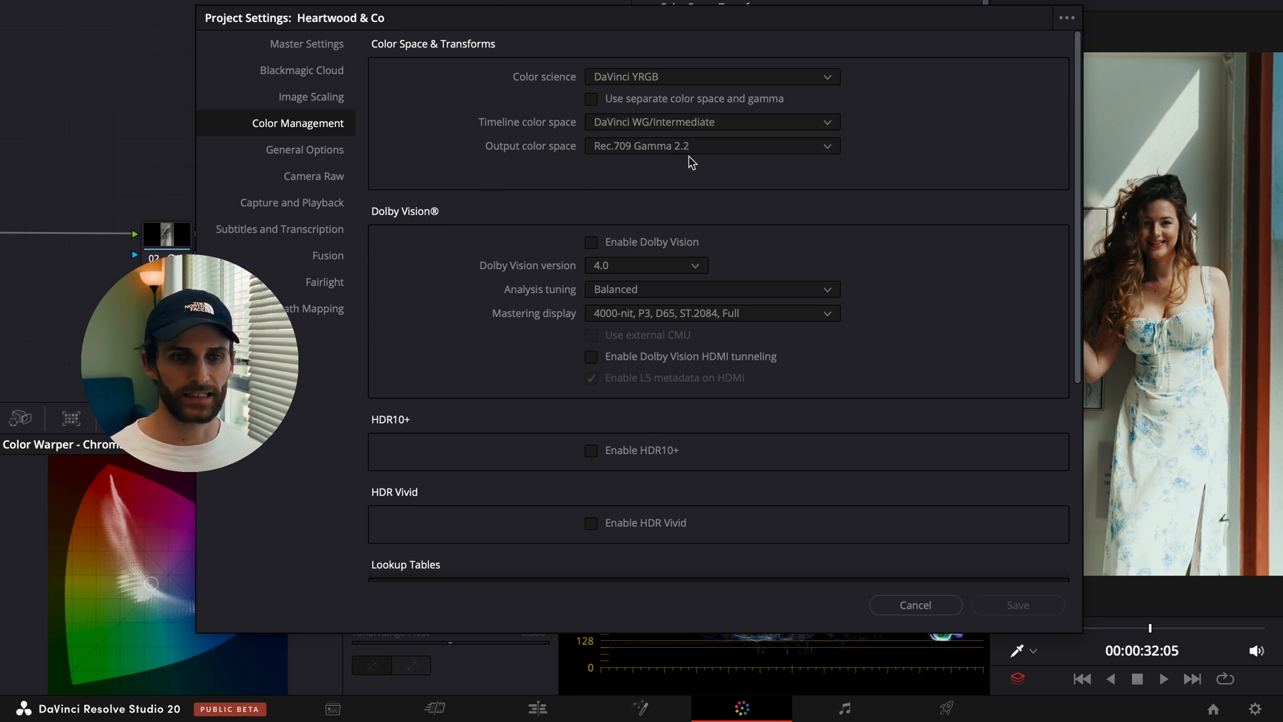
{"action": "mouse_move", "coordinate": [678, 162]}
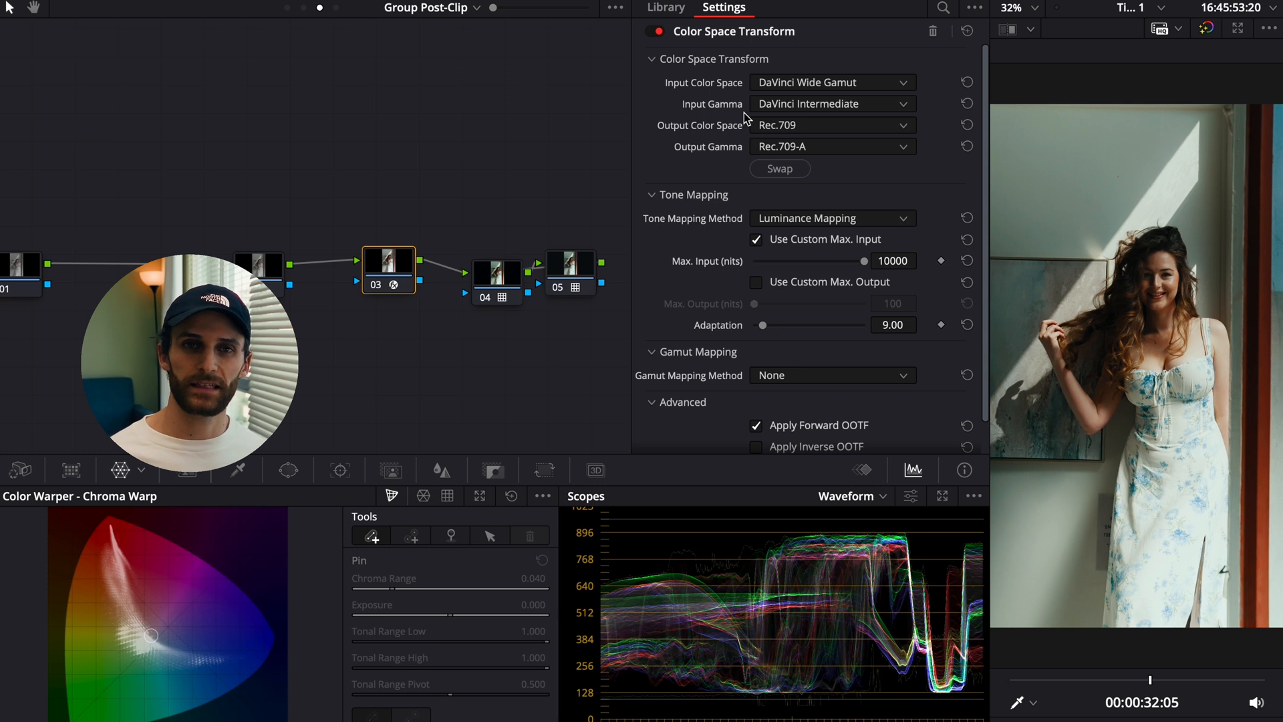
{"action": "mouse_move", "coordinate": [749, 122]}
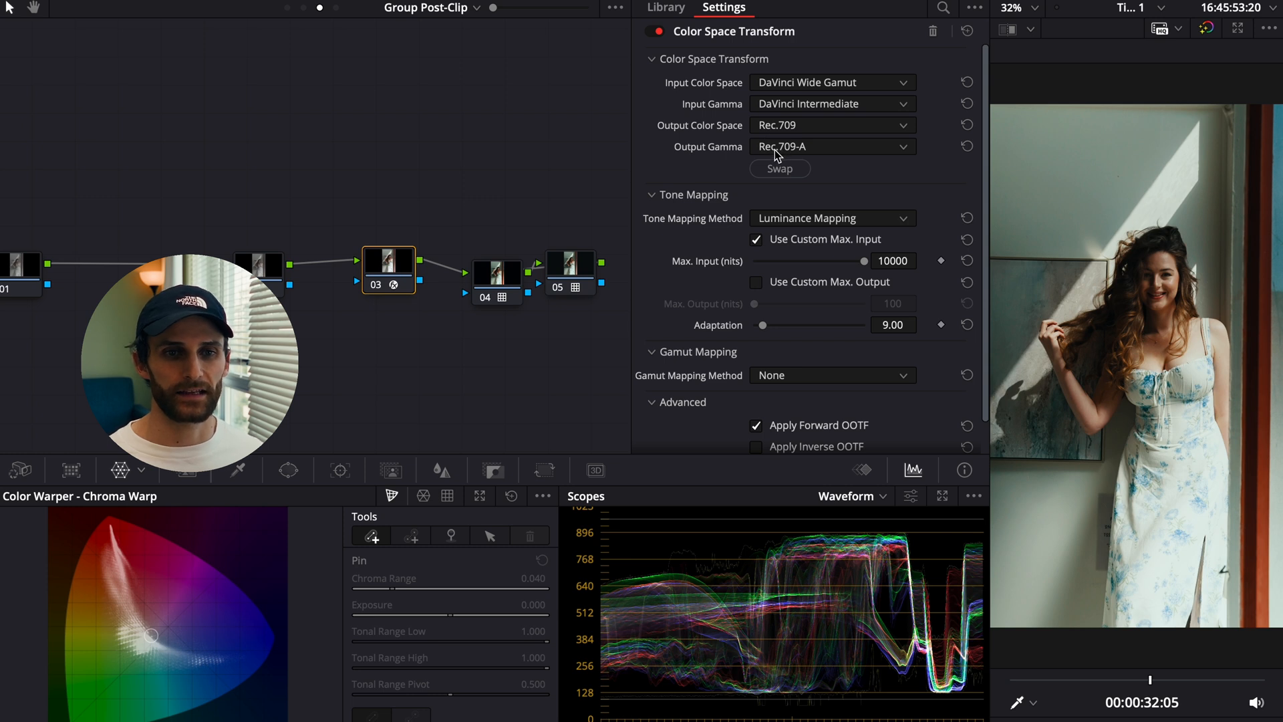
- Set the post-clip Color Space Transform output gamma to Rec.709-A
{"action": "left_click", "coordinate": [829, 147]}
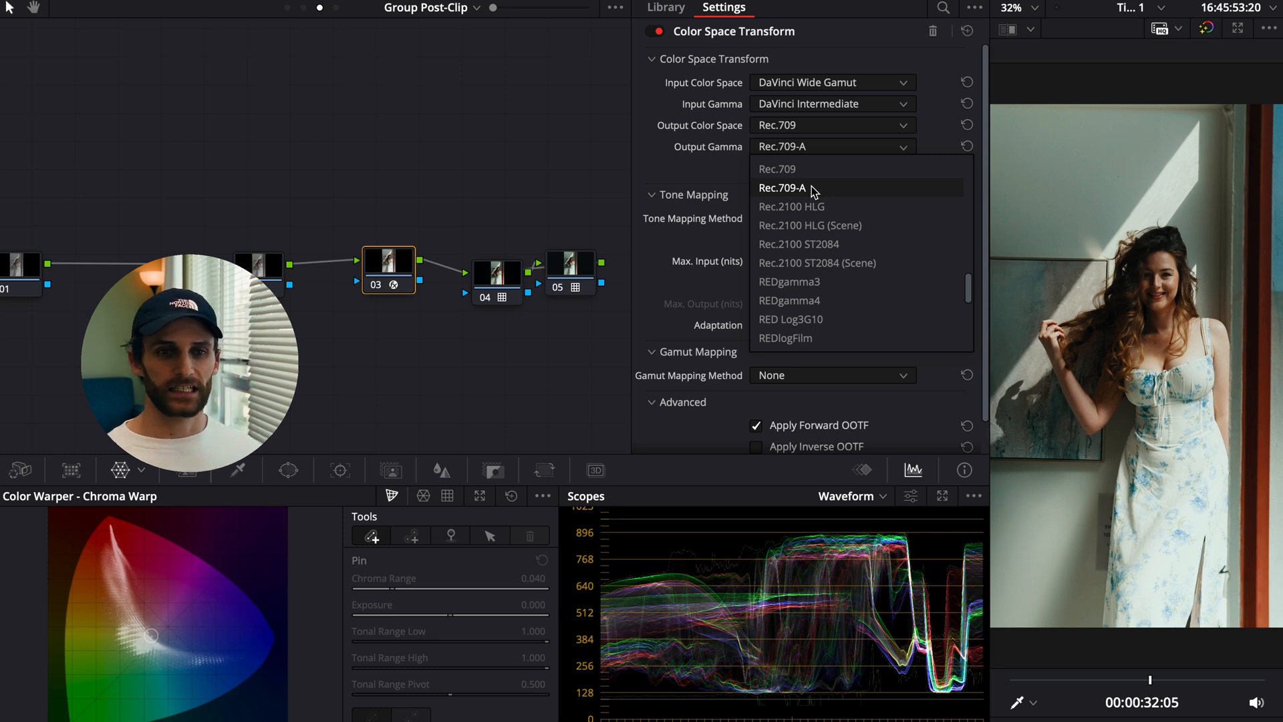
{"action": "left_click", "coordinate": [782, 187]}
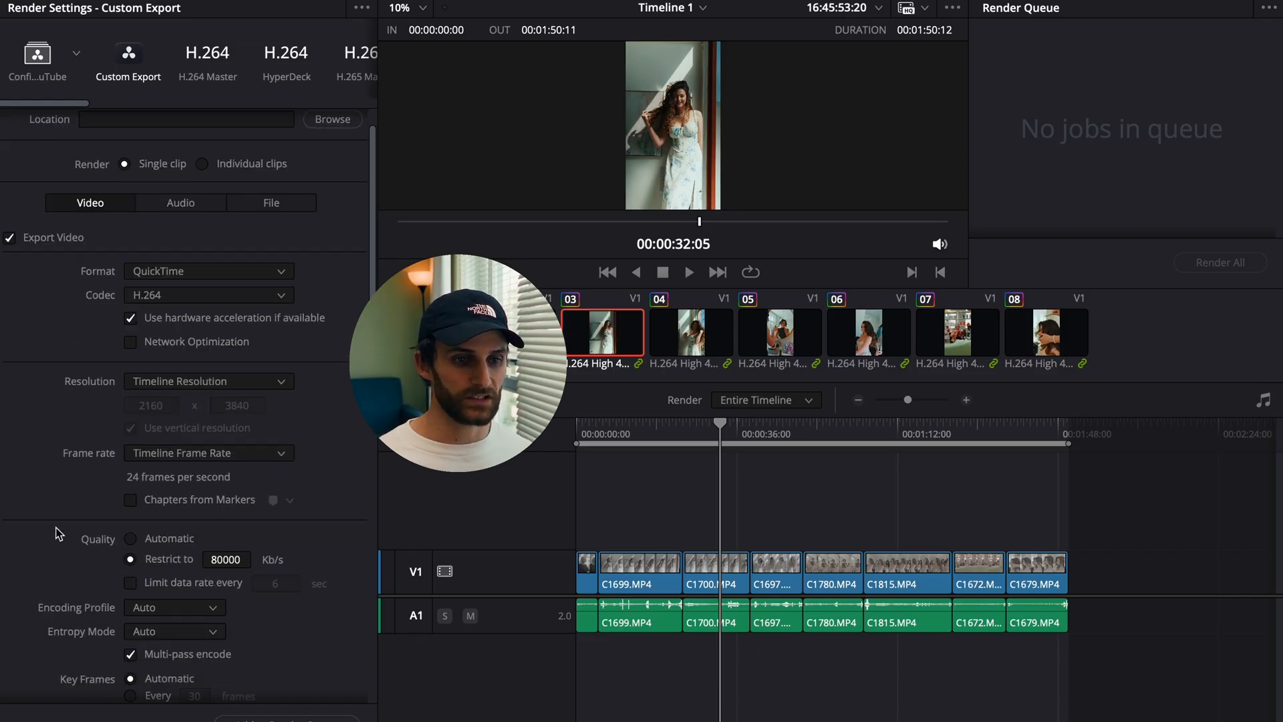
{"action": "scroll", "scroll_direction": "down", "scroll_amount": 3}
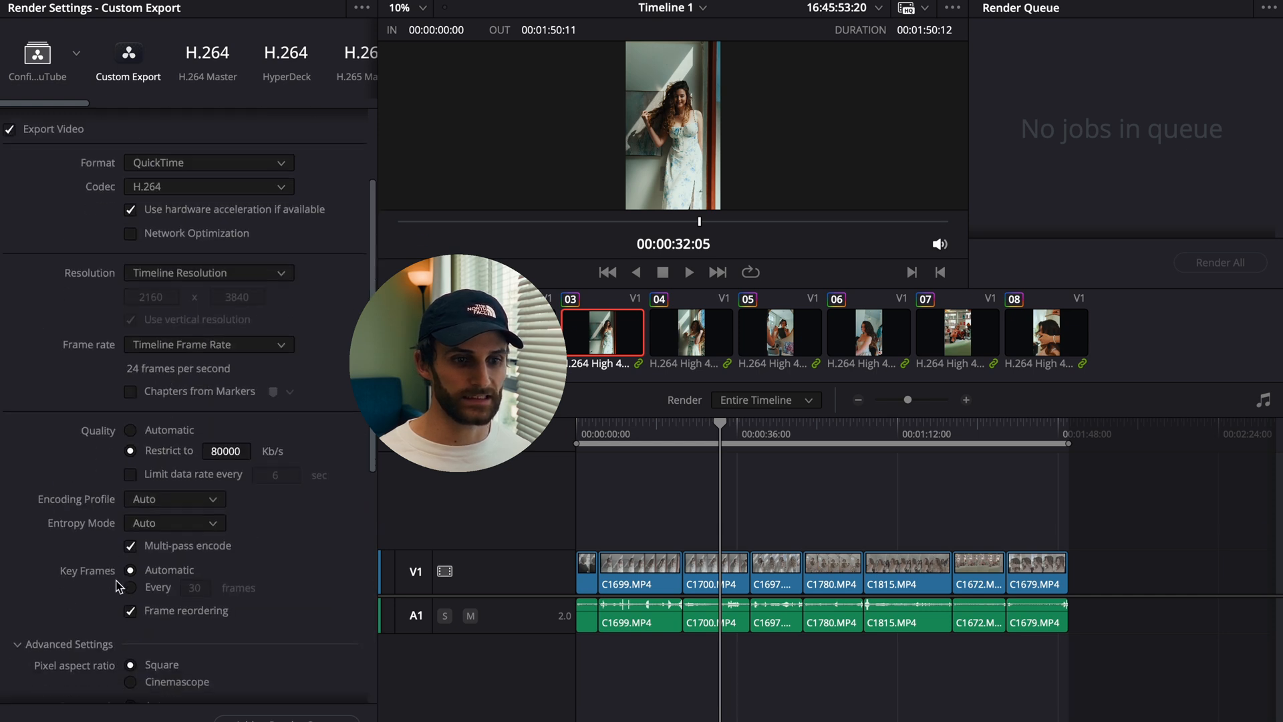
{"action": "scroll", "scroll_direction": "down", "scroll_amount": 3}
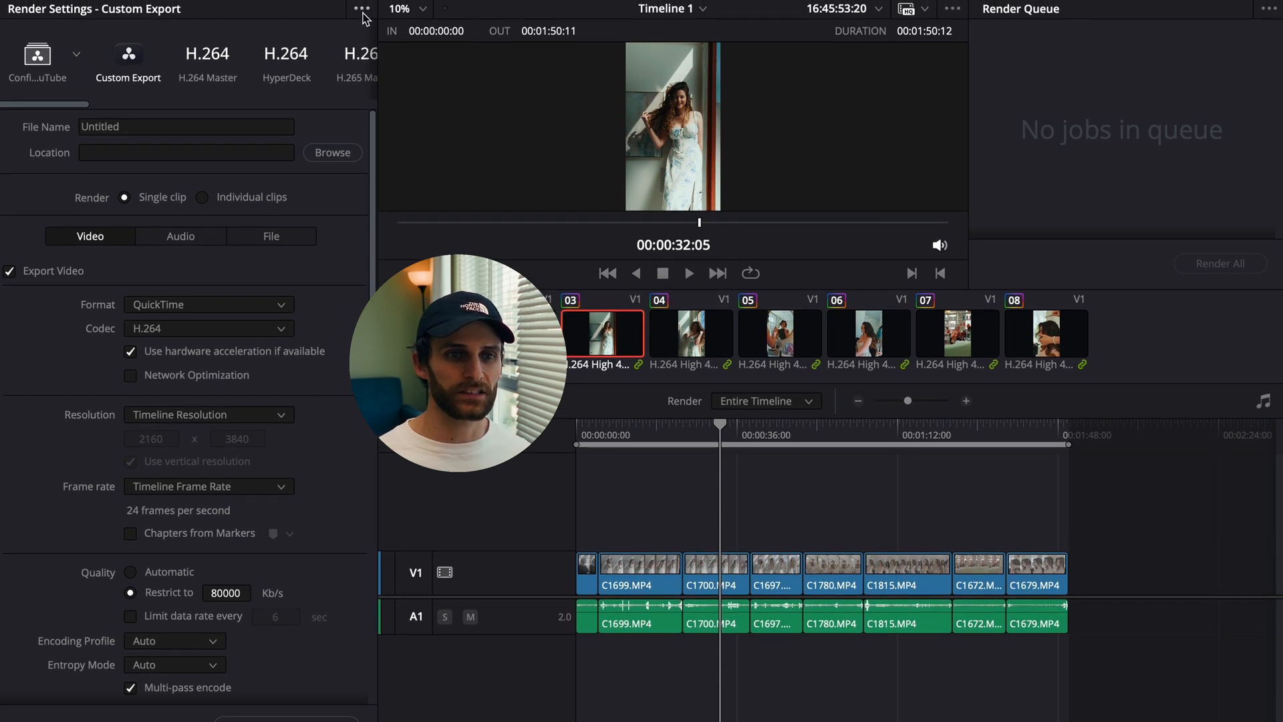
{"action": "left_click", "coordinate": [362, 9]}
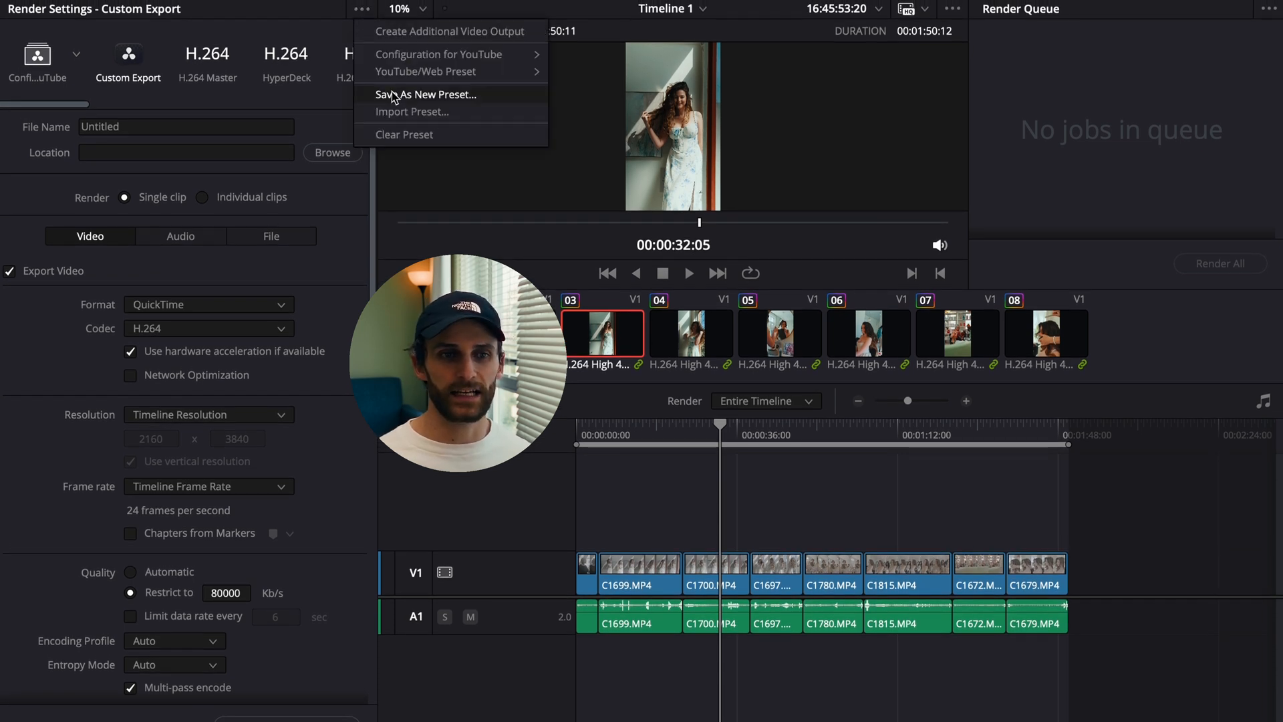
{"action": "mouse_move", "coordinate": [138, 124]}
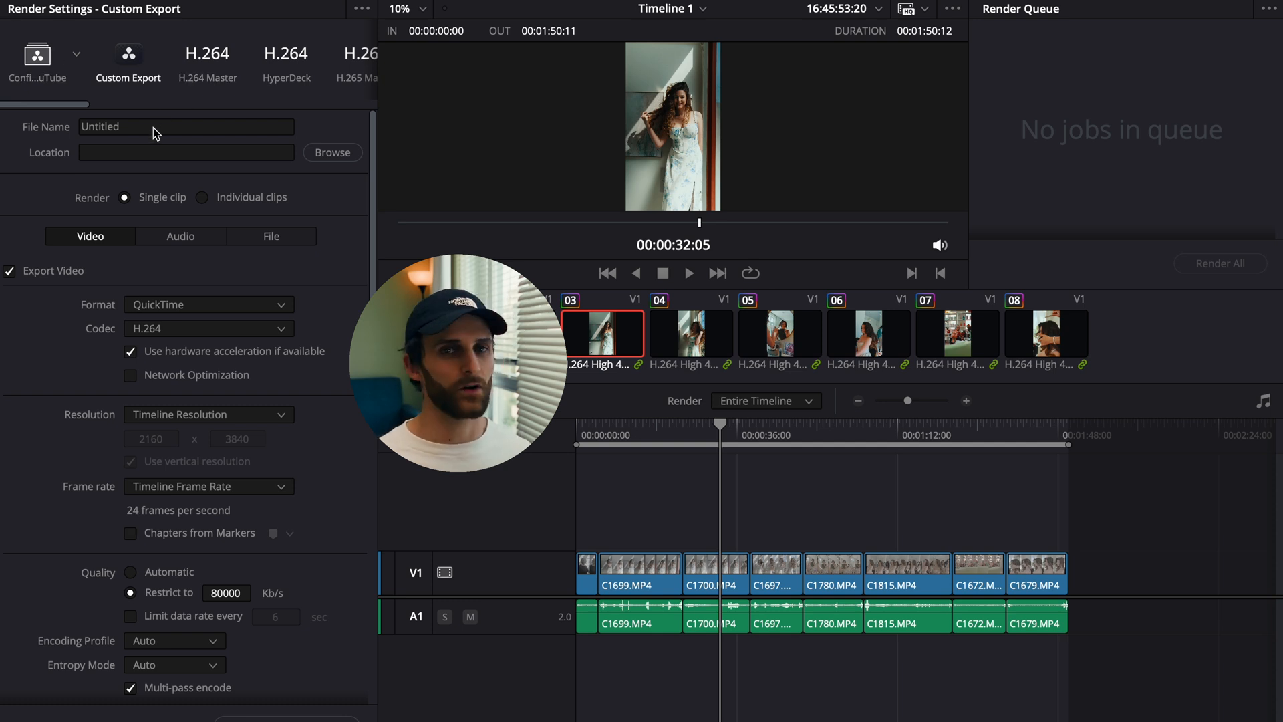
{"action": "mouse_move", "coordinate": [141, 172]}
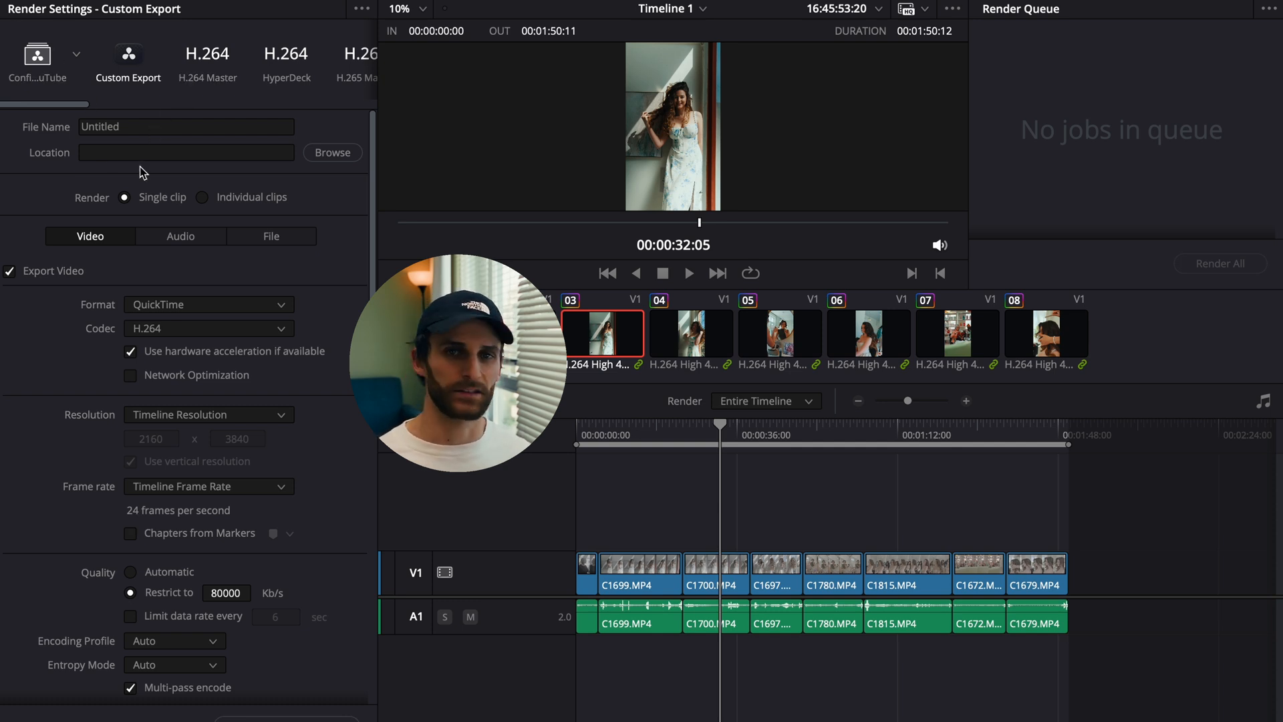